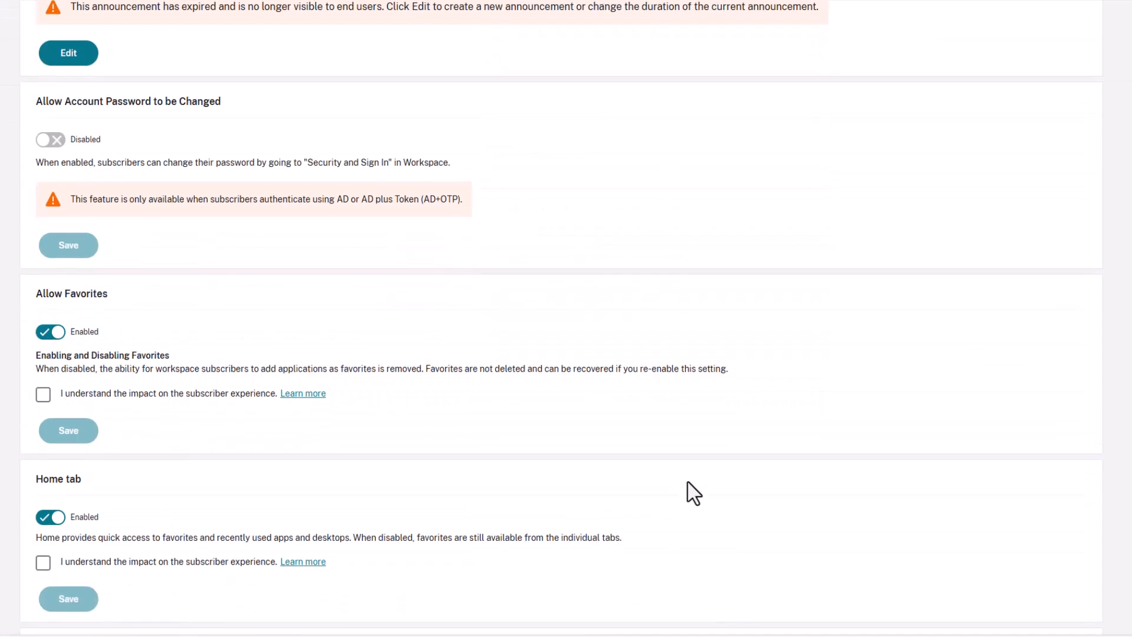
Scroll the Workspace Configuration page down to the Store access section.
{"action": "scroll", "scroll_direction": "down", "scroll_amount": 3}
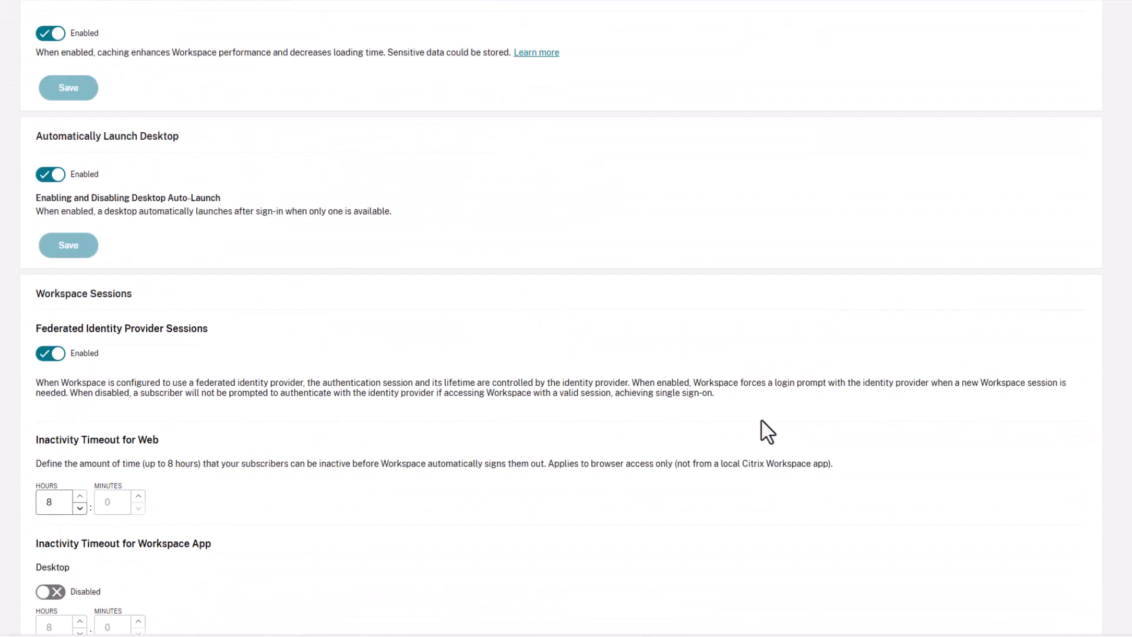
{"action": "scroll", "scroll_direction": "down", "scroll_amount": 3}
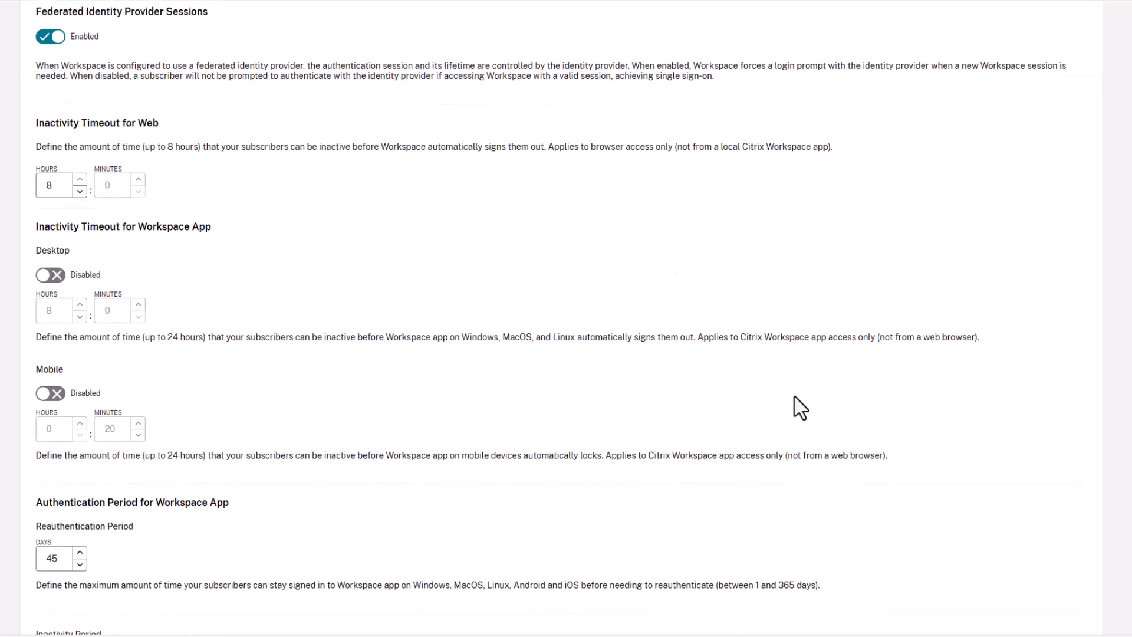
{"action": "scroll", "scroll_direction": "down", "scroll_amount": 3}
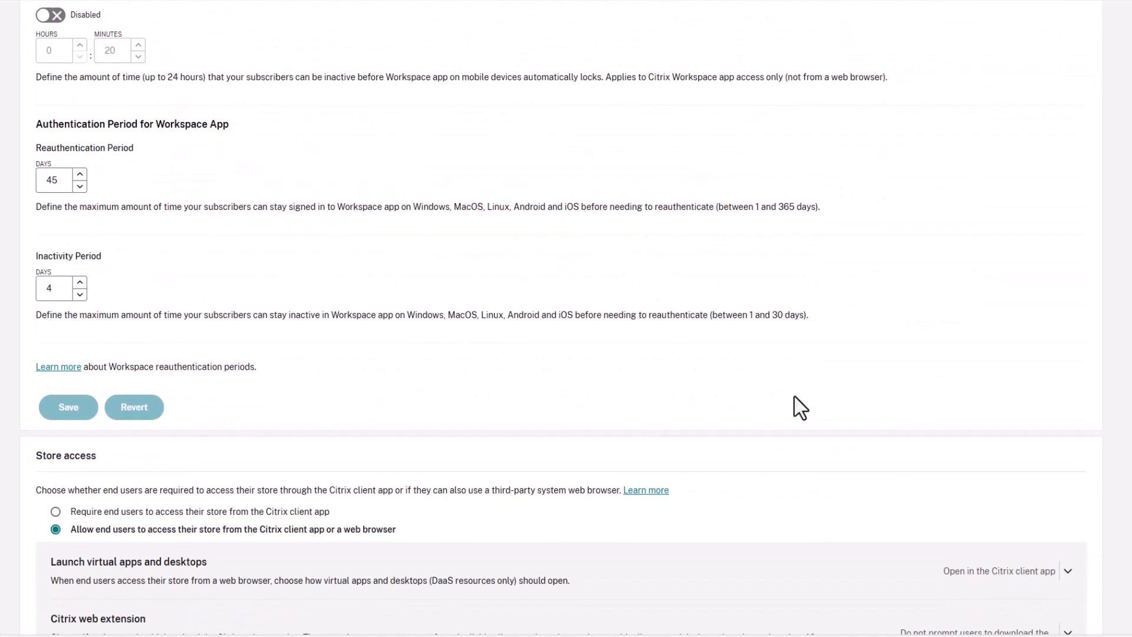
{"action": "scroll", "scroll_direction": "down", "scroll_amount": 3}
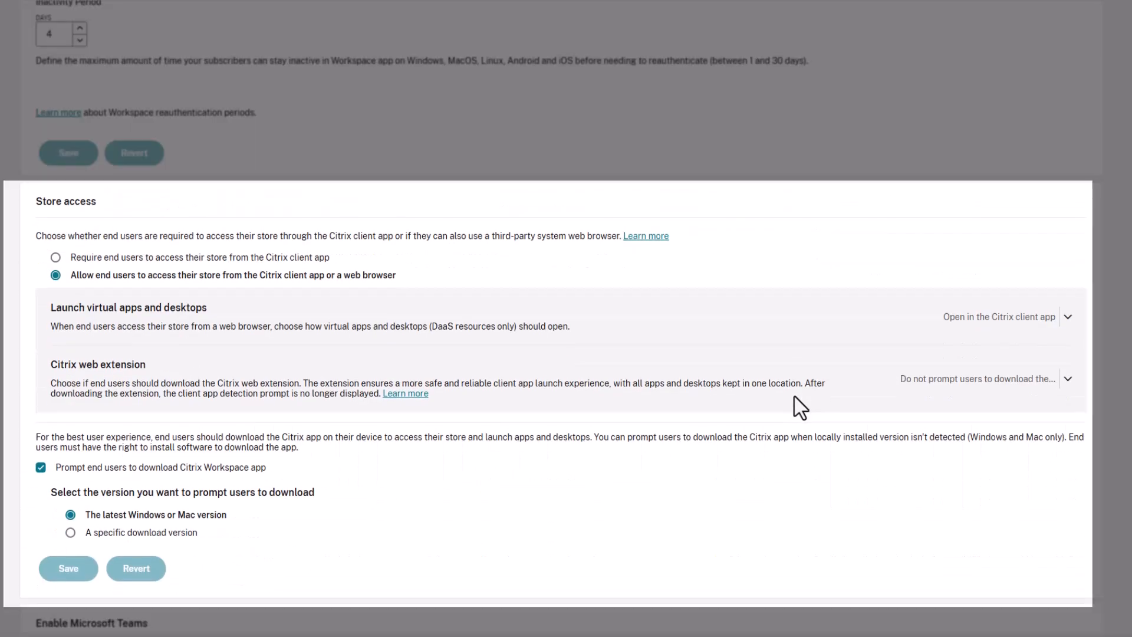
{"action": "mouse_move", "coordinate": [29, 291]}
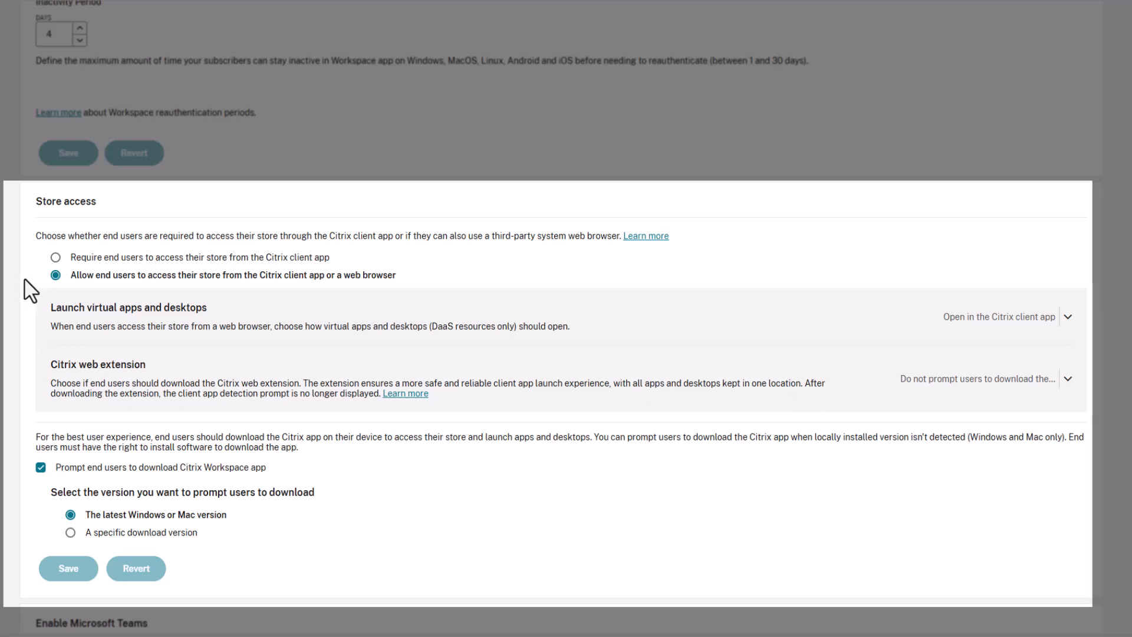
Choose 'Require end users to access their store from the Citrix client app' and save.
{"action": "left_click", "coordinate": [56, 257]}
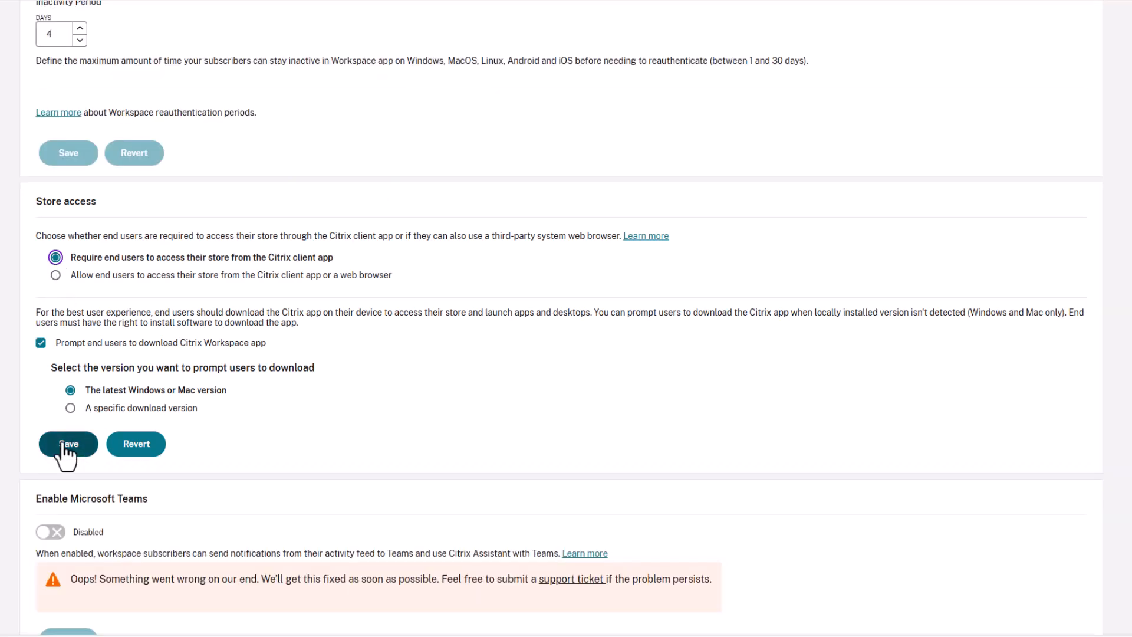
{"action": "left_click", "coordinate": [68, 443]}
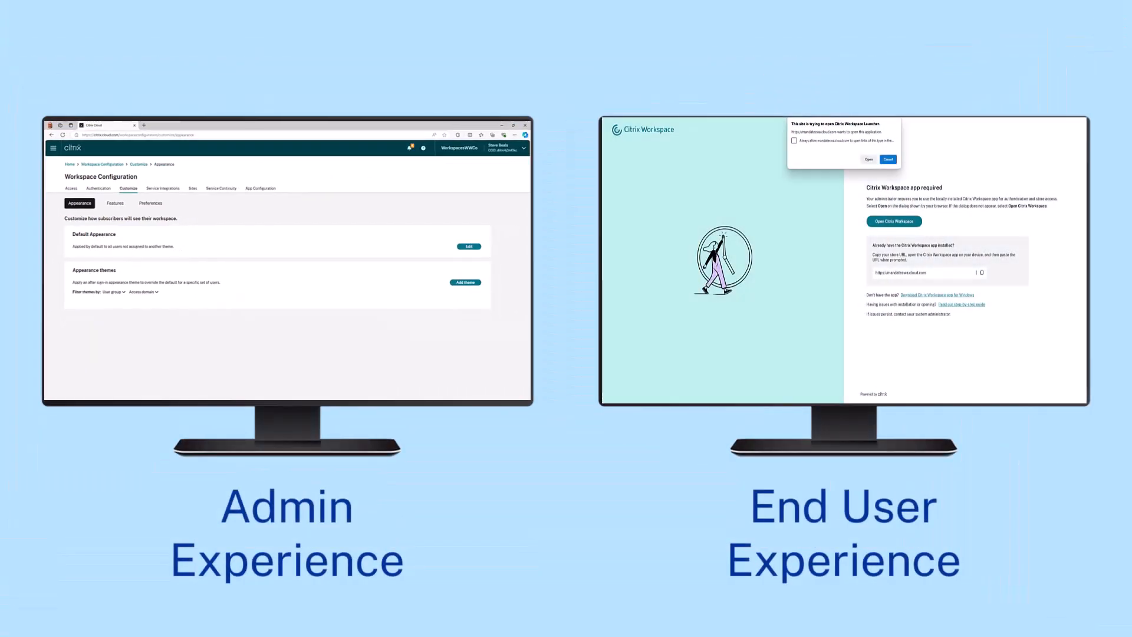
Accept the Workspace Launcher prompt and launch the locally installed Citrix Workspace app.
{"action": "left_click", "coordinate": [71, 179]}
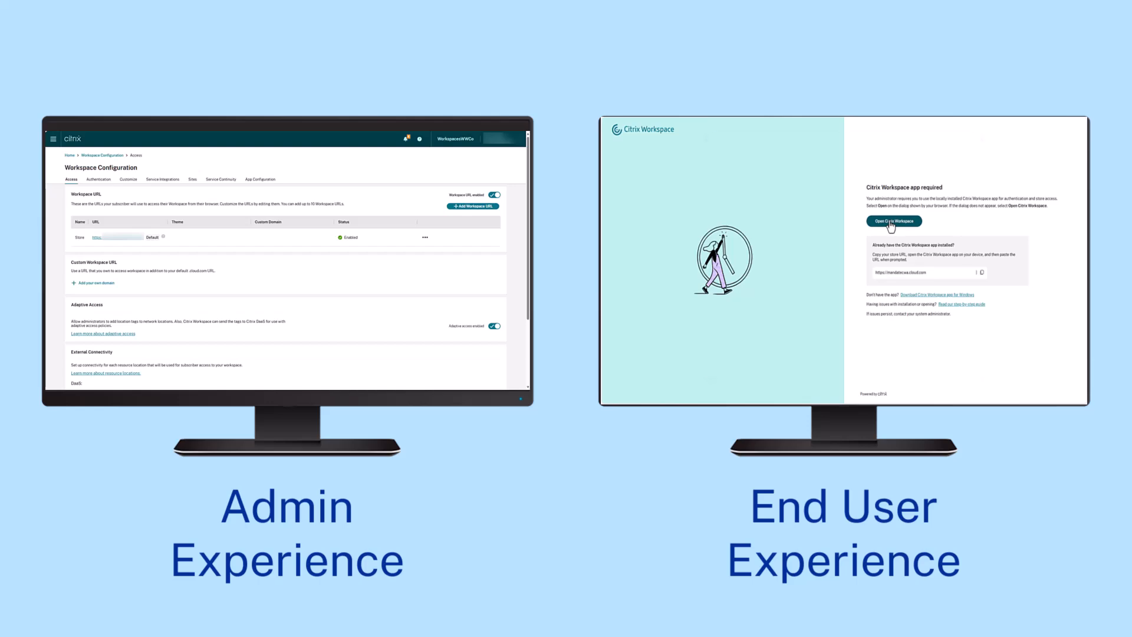
{"action": "left_click", "coordinate": [894, 221]}
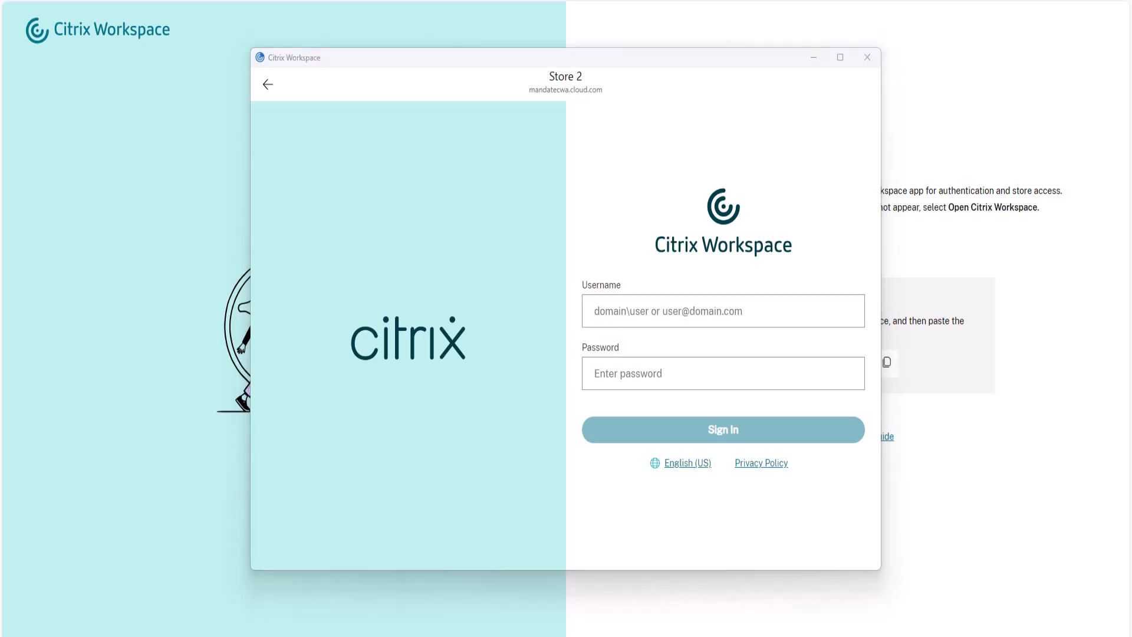
Sign in to Store 2 as 'citrix\u' and allow Workspace to keep the user signed in.
{"action": "left_click", "coordinate": [722, 310]}
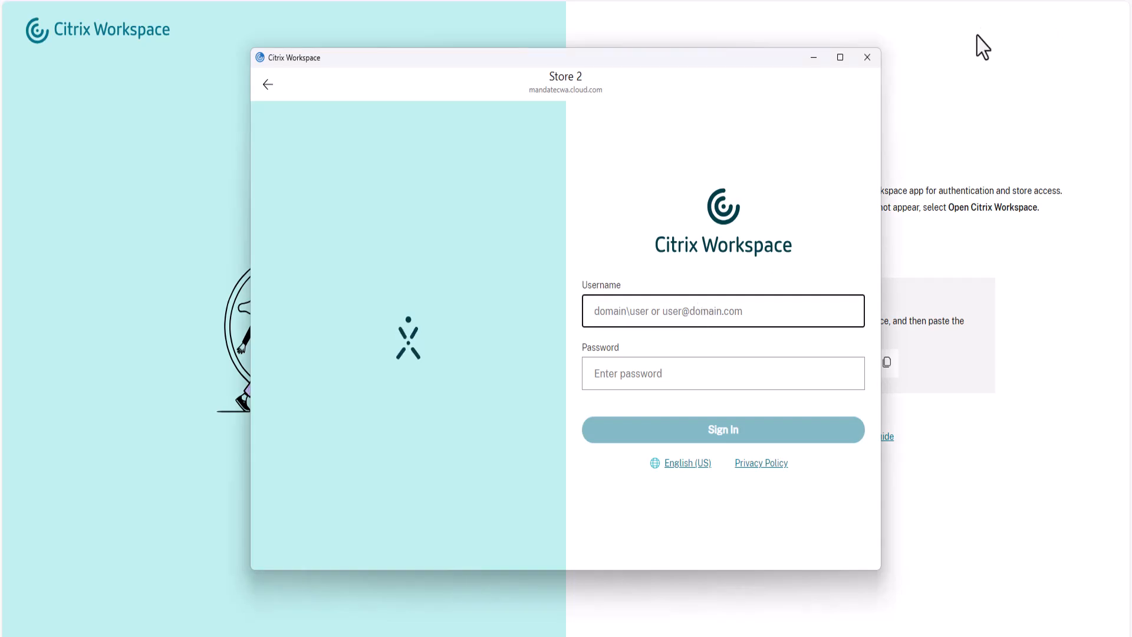
{"action": "type", "text": "citrix\\user1"}
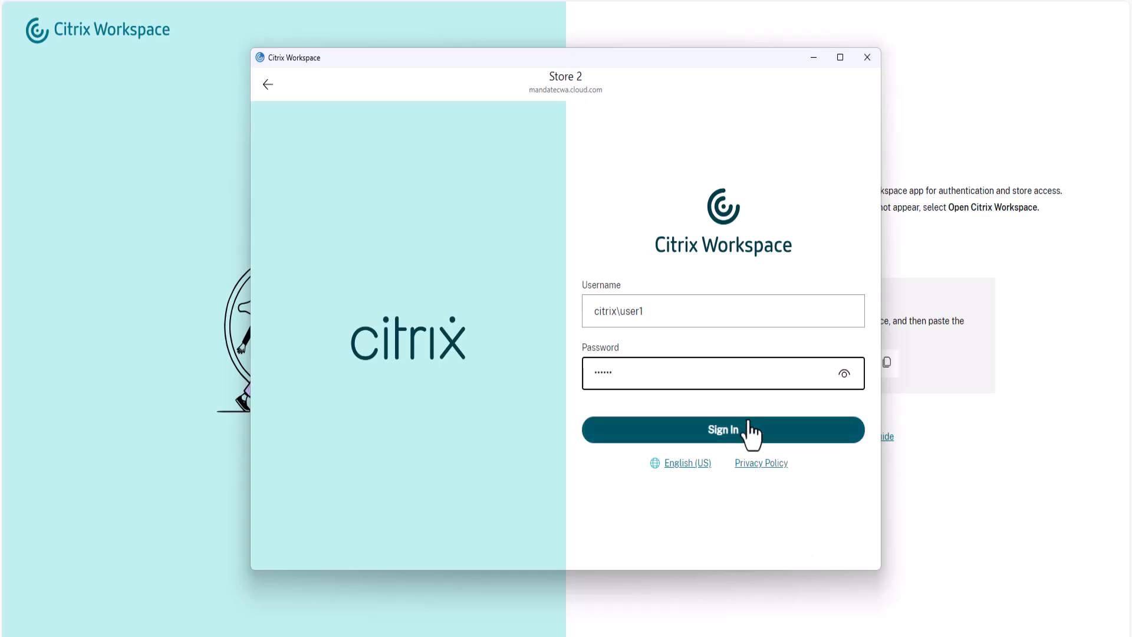
{"action": "left_click", "coordinate": [723, 430]}
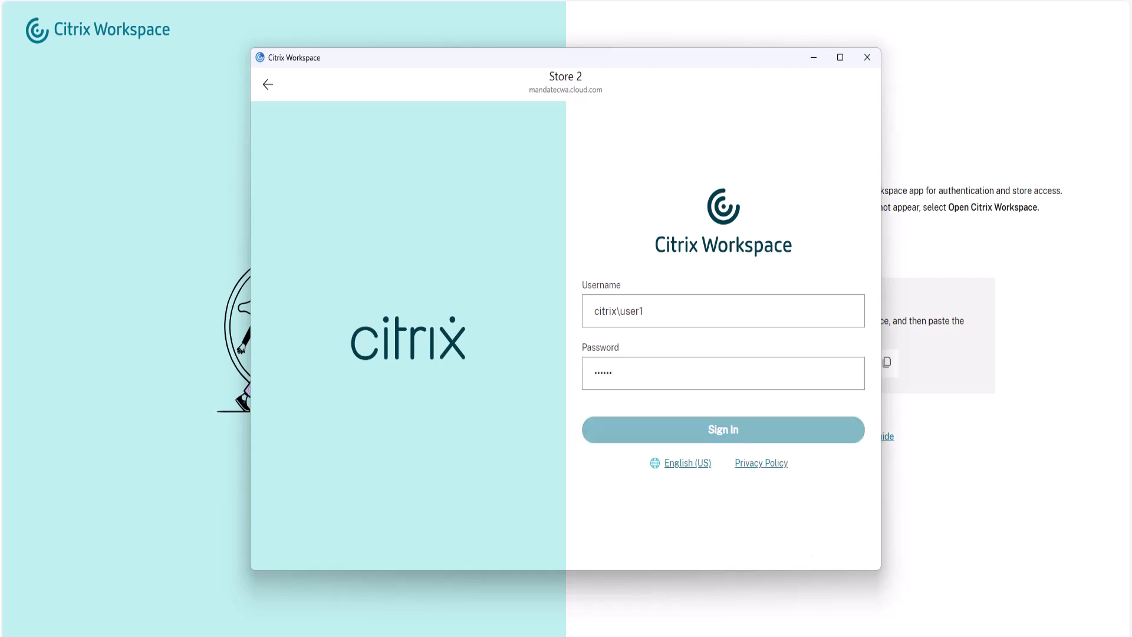
{"action": "left_click", "coordinate": [722, 428]}
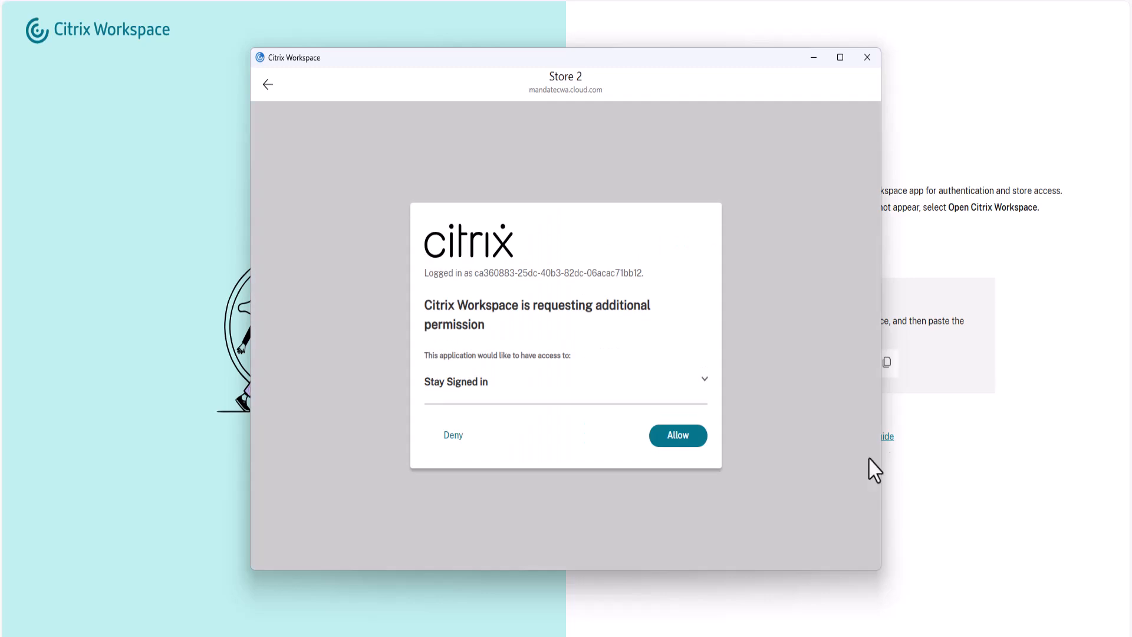
{"action": "left_click", "coordinate": [676, 435]}
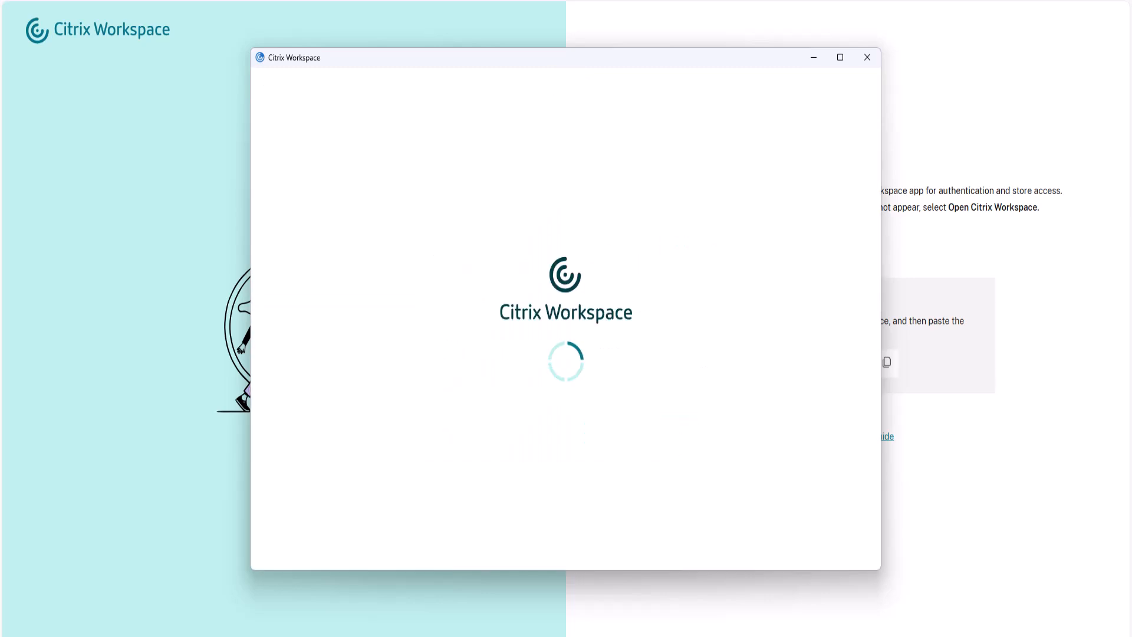